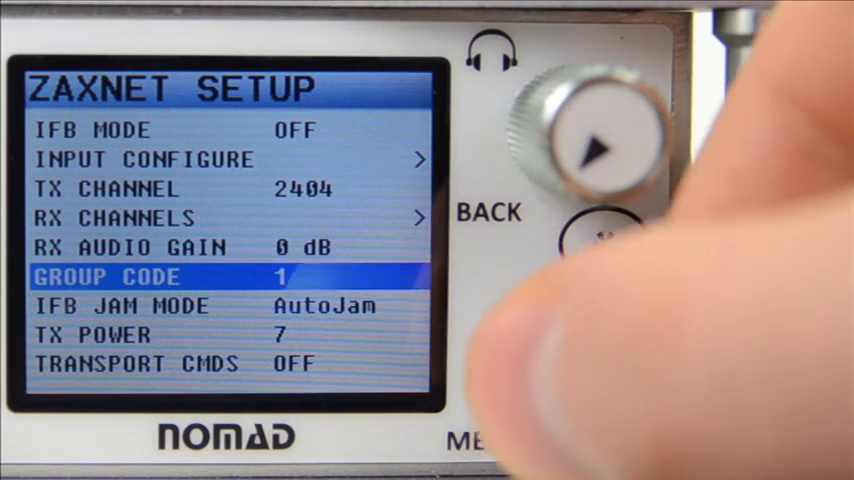
Begin editing IFB Mode in ZaxNet Setup, changing its value from OFF to RX.
{"action": "scroll", "scroll_direction": "down", "scroll_amount": 3}
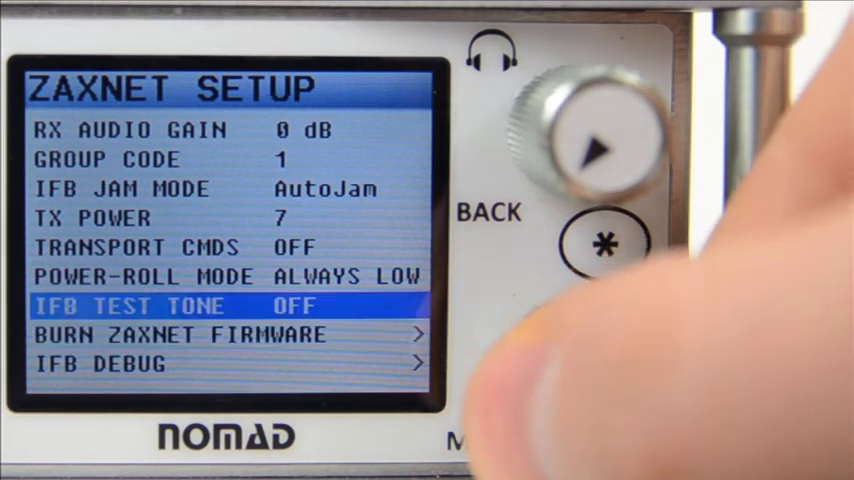
{"action": "scroll", "scroll_direction": "up", "scroll_amount": 3}
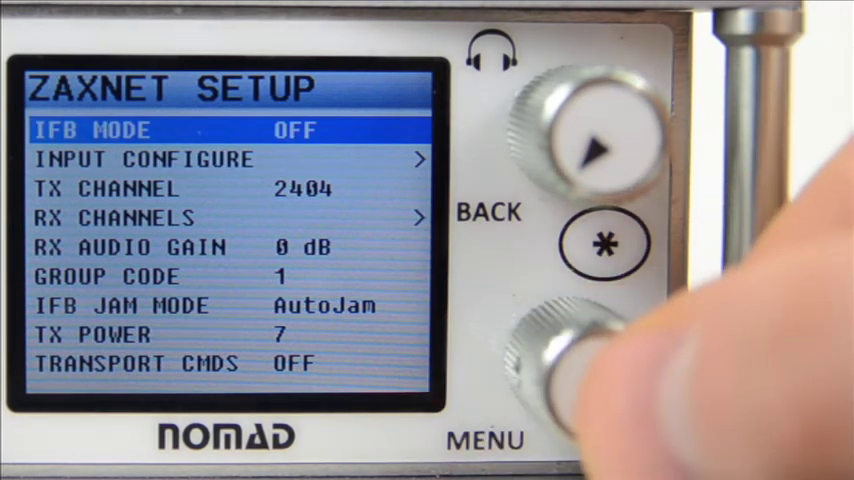
{"action": "left_click", "coordinate": [564, 350]}
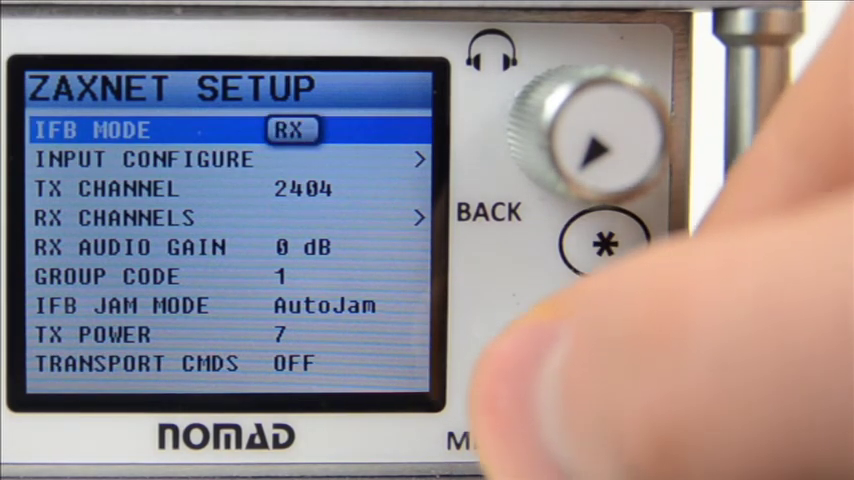